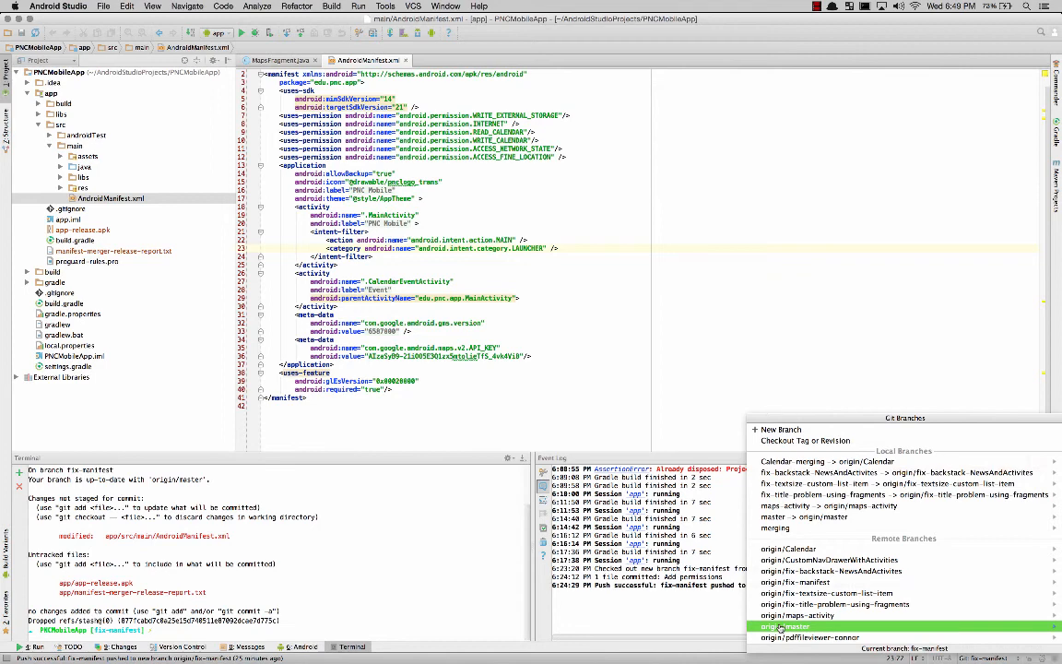
mouse_move(797, 615)
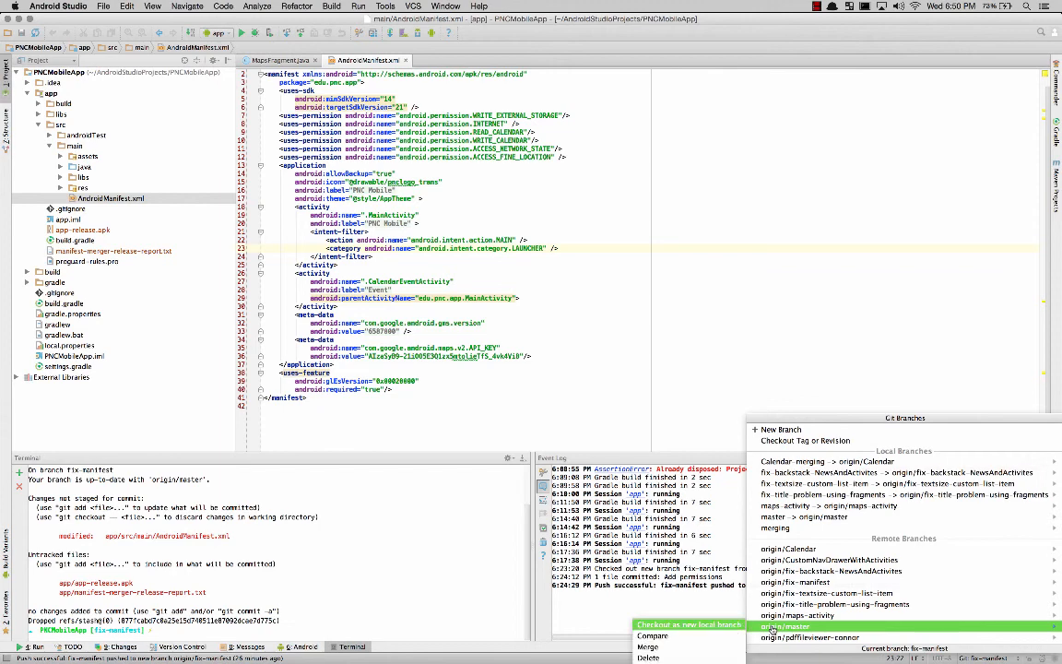
Check out origin/master as a new local branch named 'testing'.
click(689, 624)
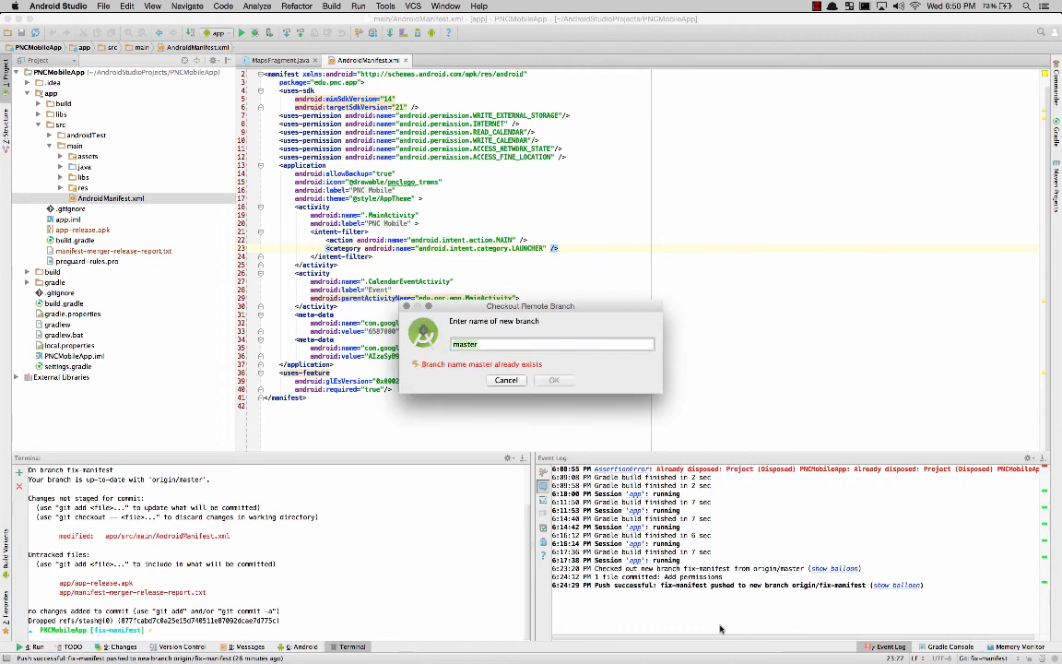
text(testing)
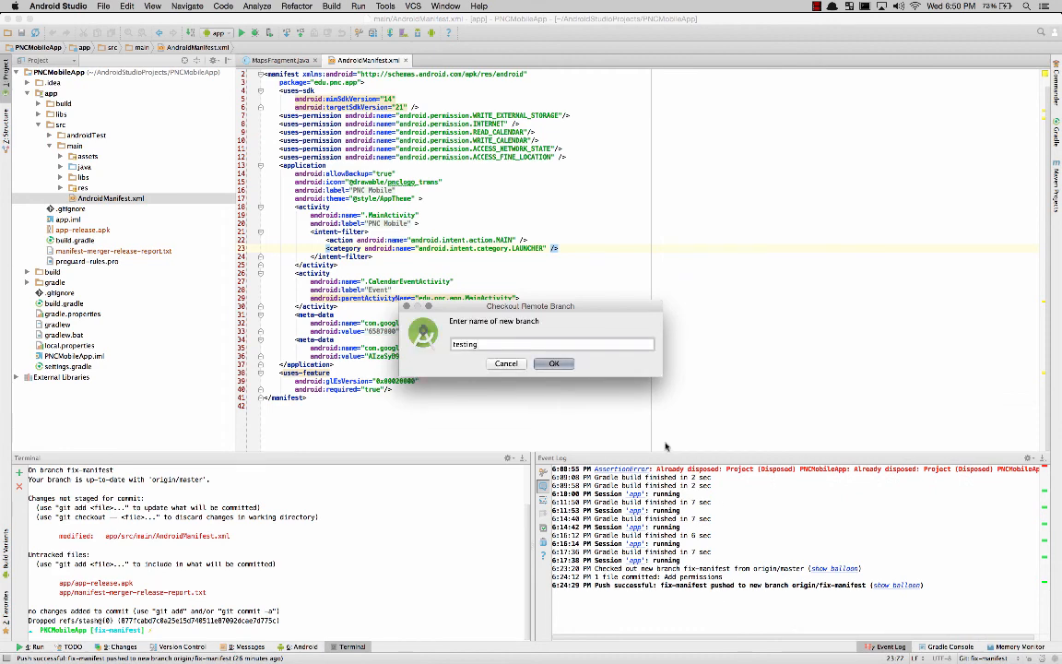
click(553, 362)
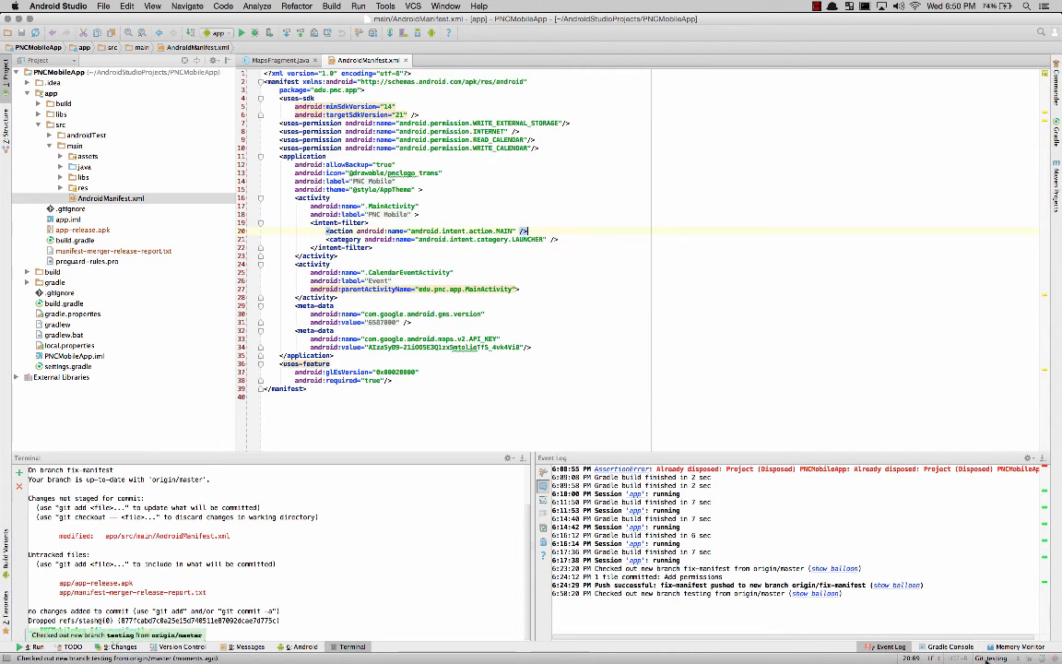
mouse_move(971, 591)
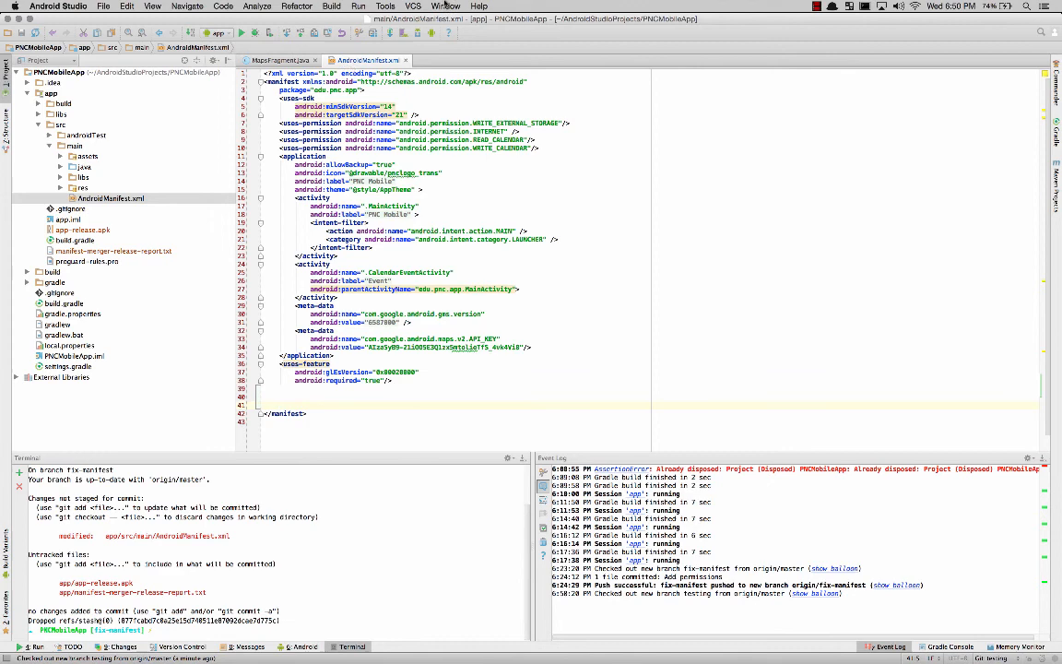
Start a commit of the manifest's added blank lines with the message 'Added spaces'.
click(412, 6)
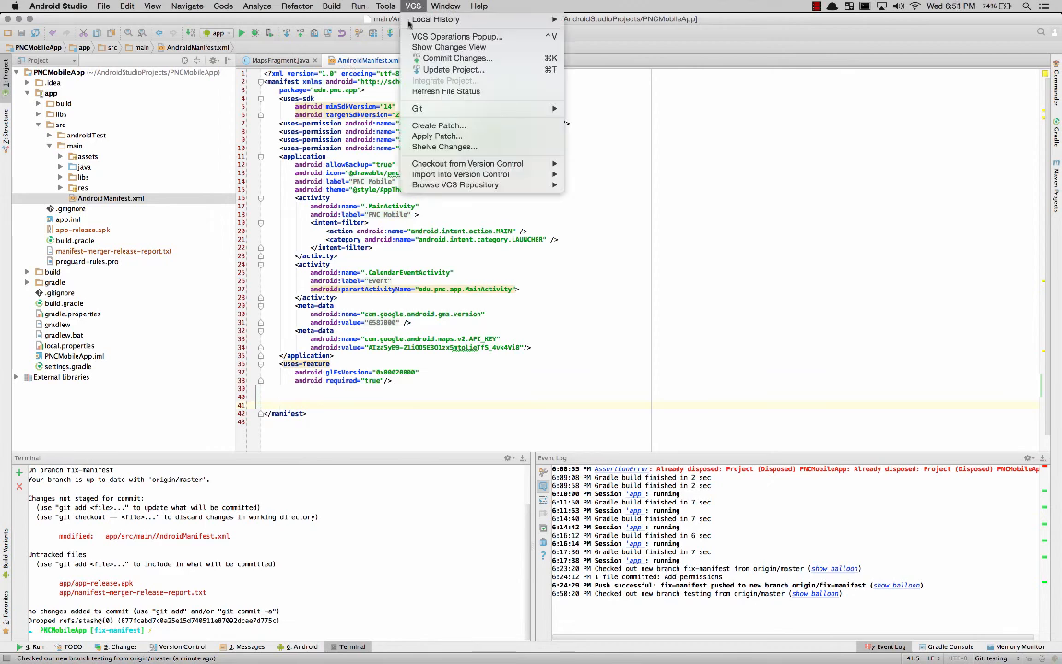
mouse_move(480, 77)
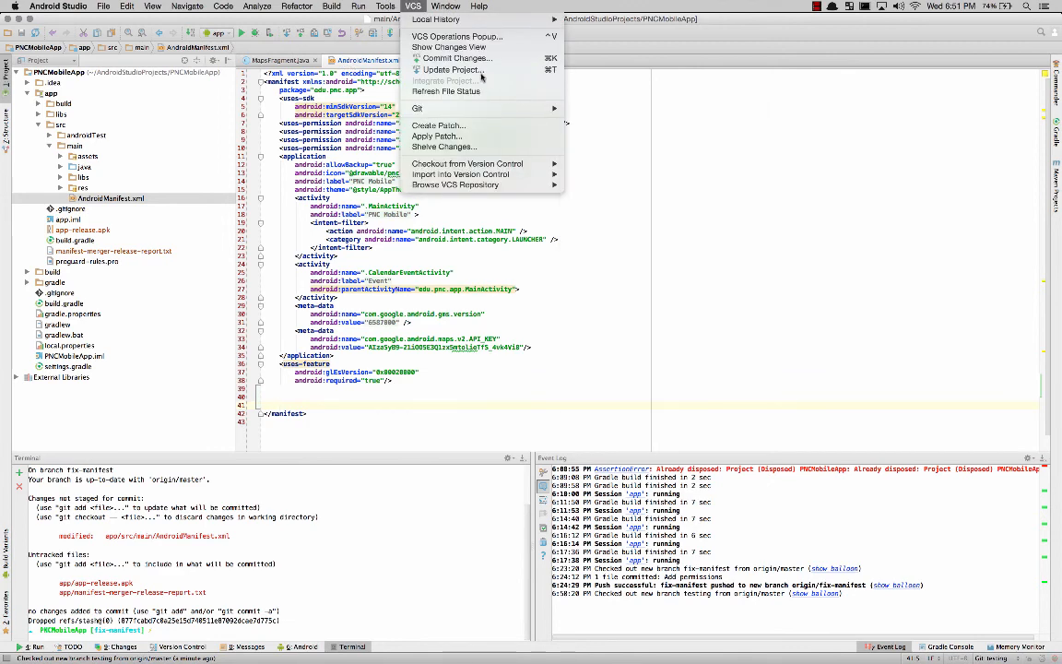
click(456, 58)
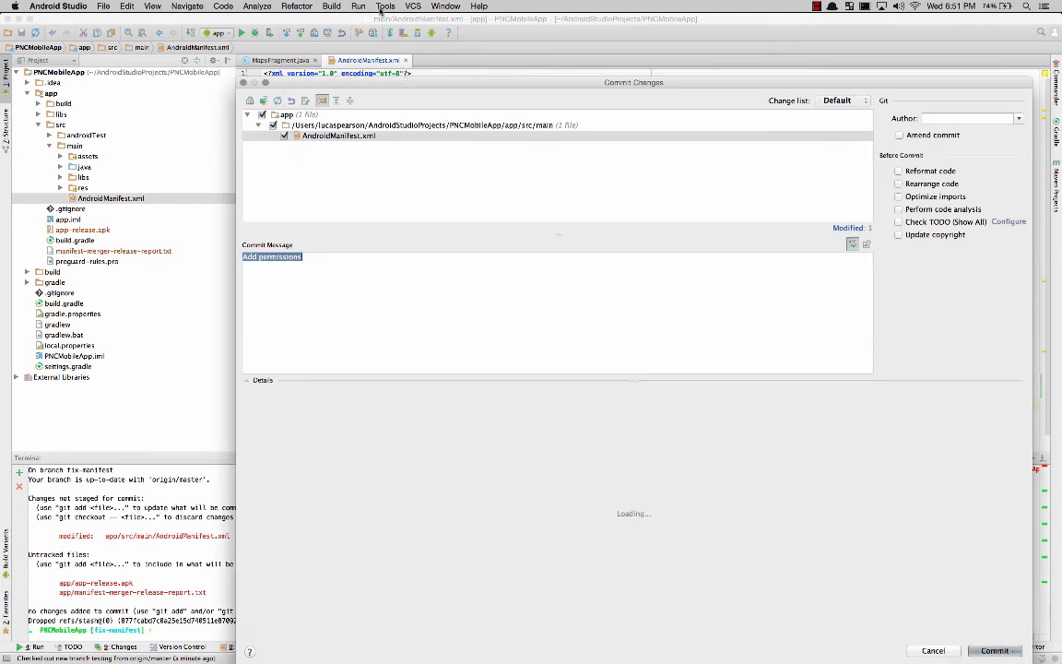
click(263, 379)
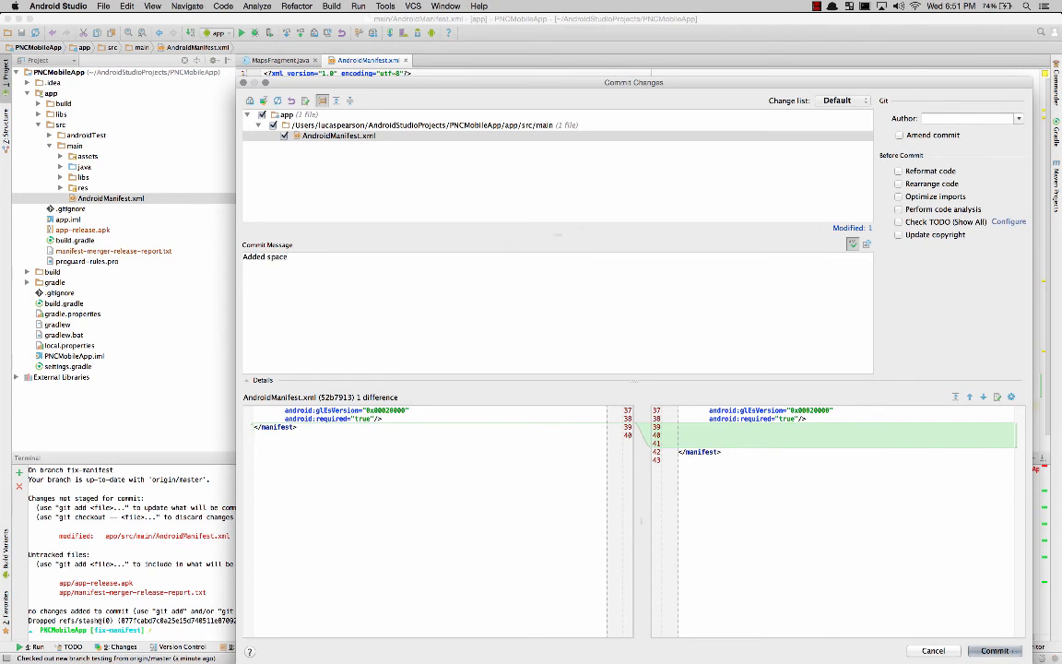
click(1019, 650)
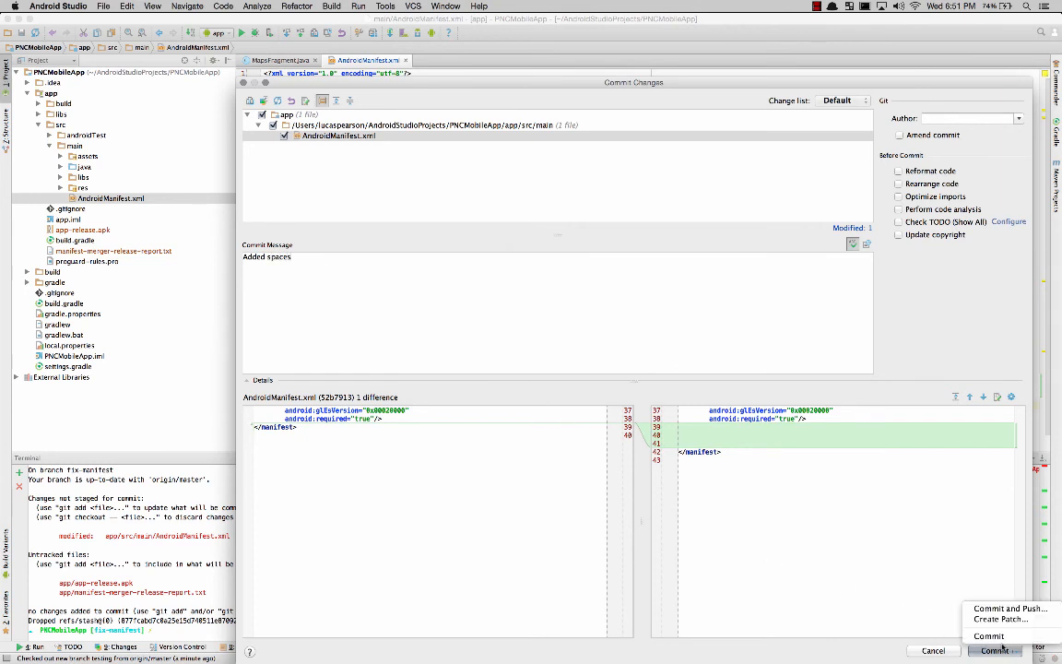
Commit and push the change to a new remote branch named 'testing'.
click(988, 636)
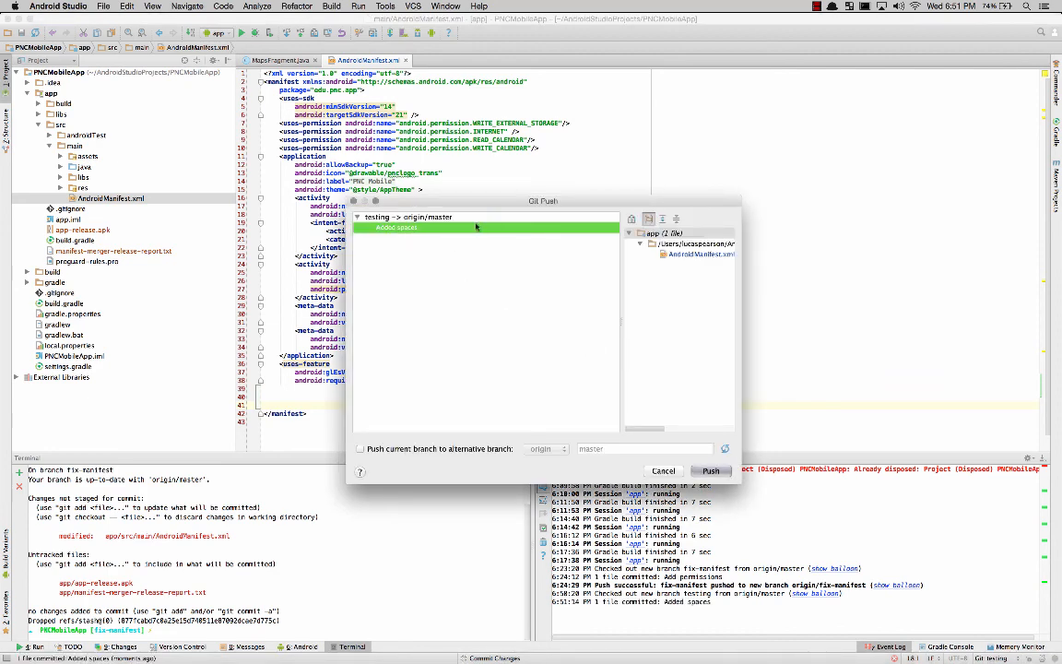
mouse_move(413, 260)
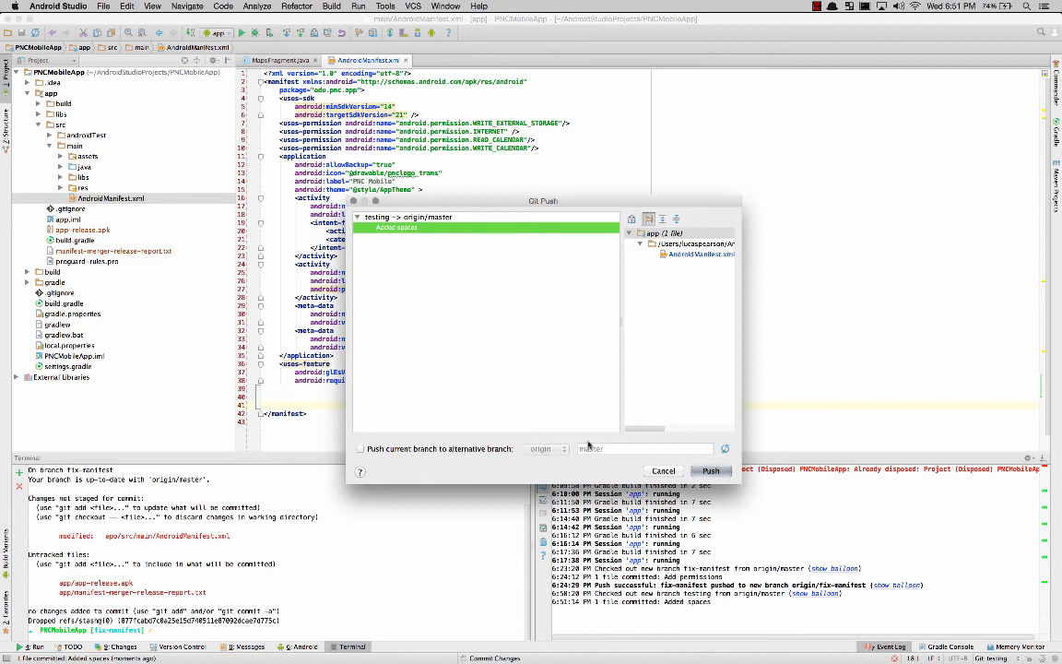
mouse_move(543, 426)
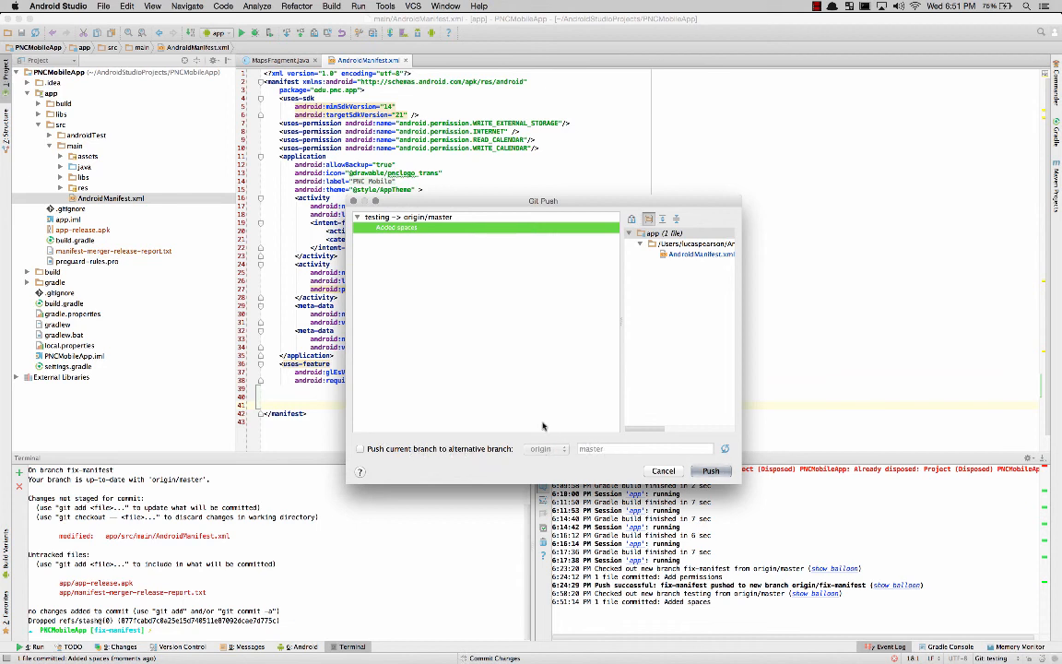
mouse_move(465, 334)
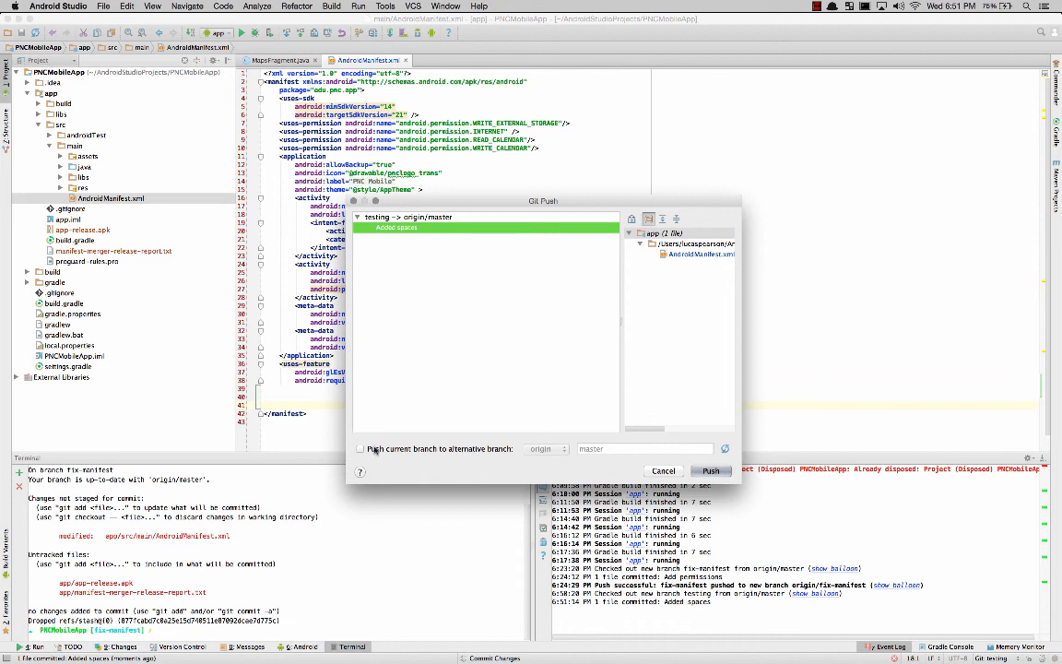
click(358, 448)
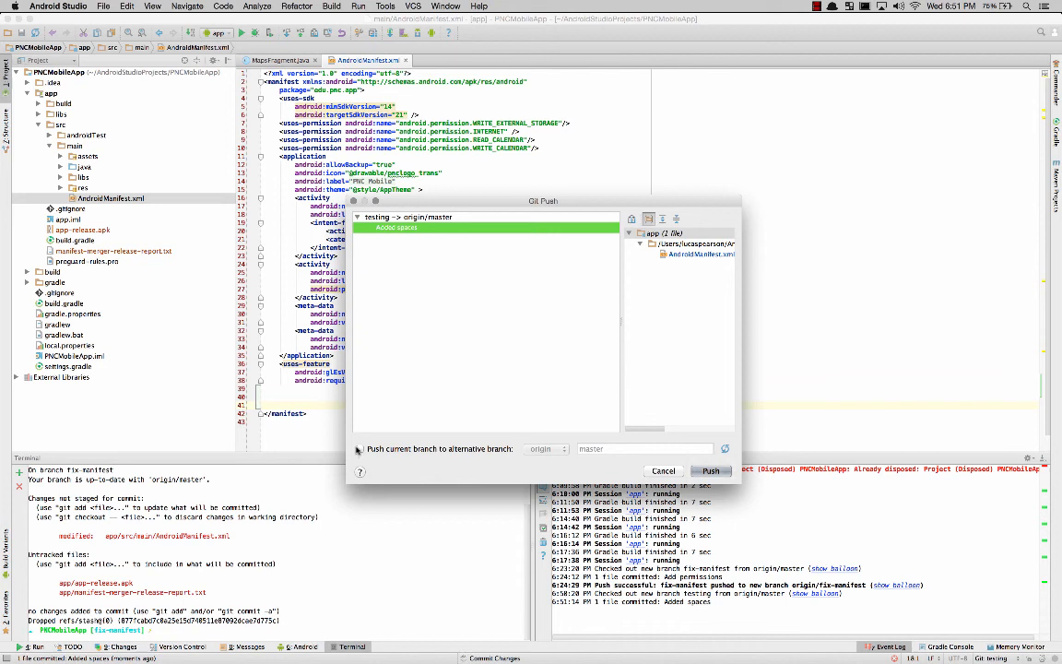
click(360, 449)
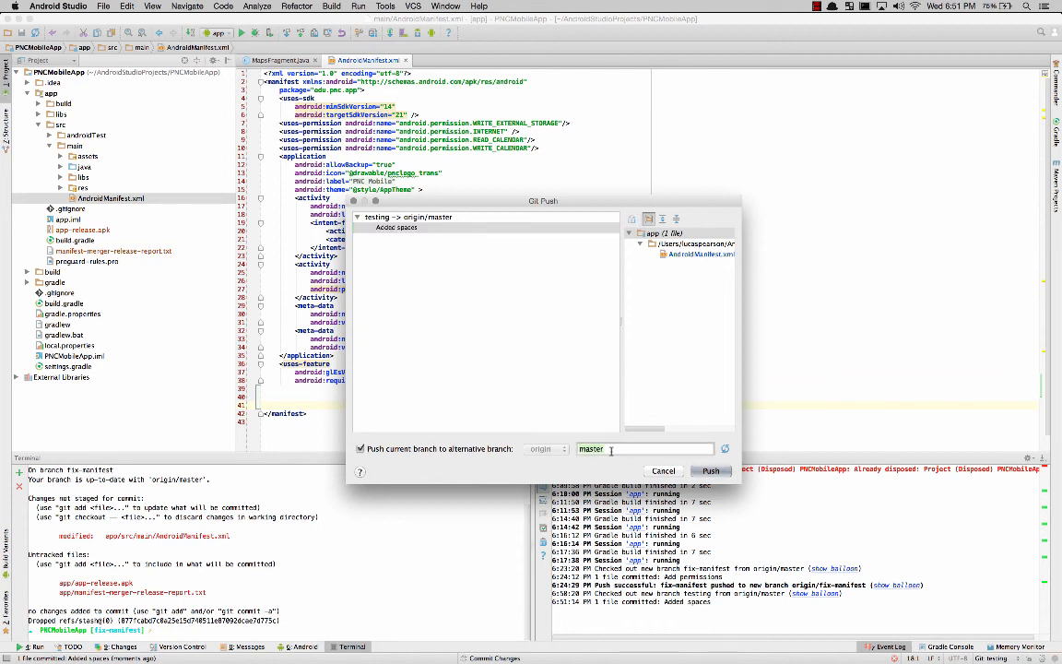
mouse_move(397, 463)
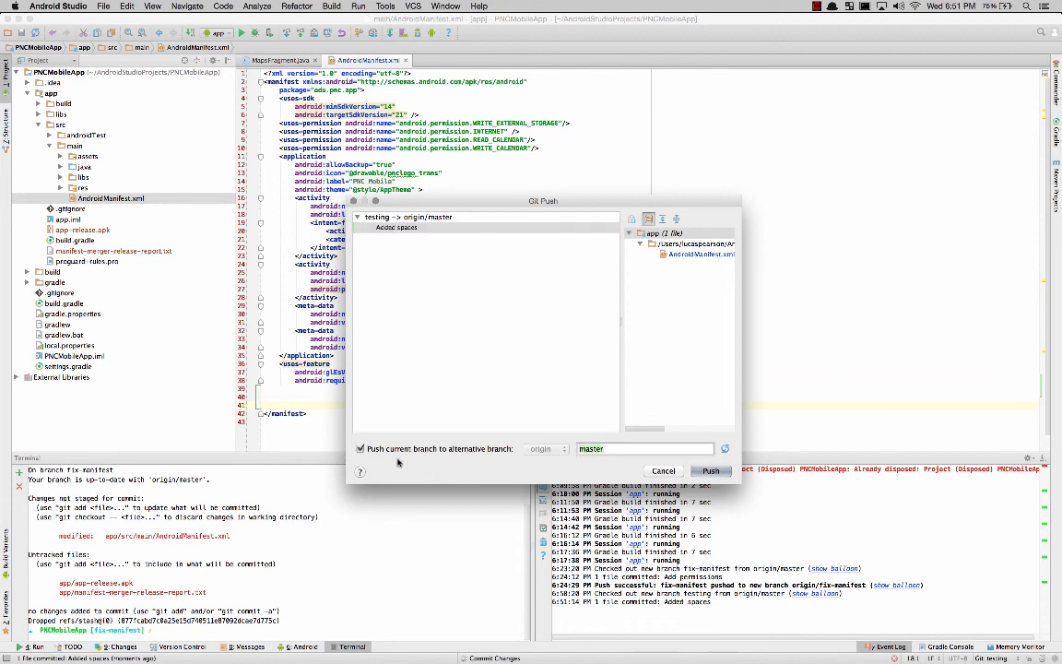
click(627, 449)
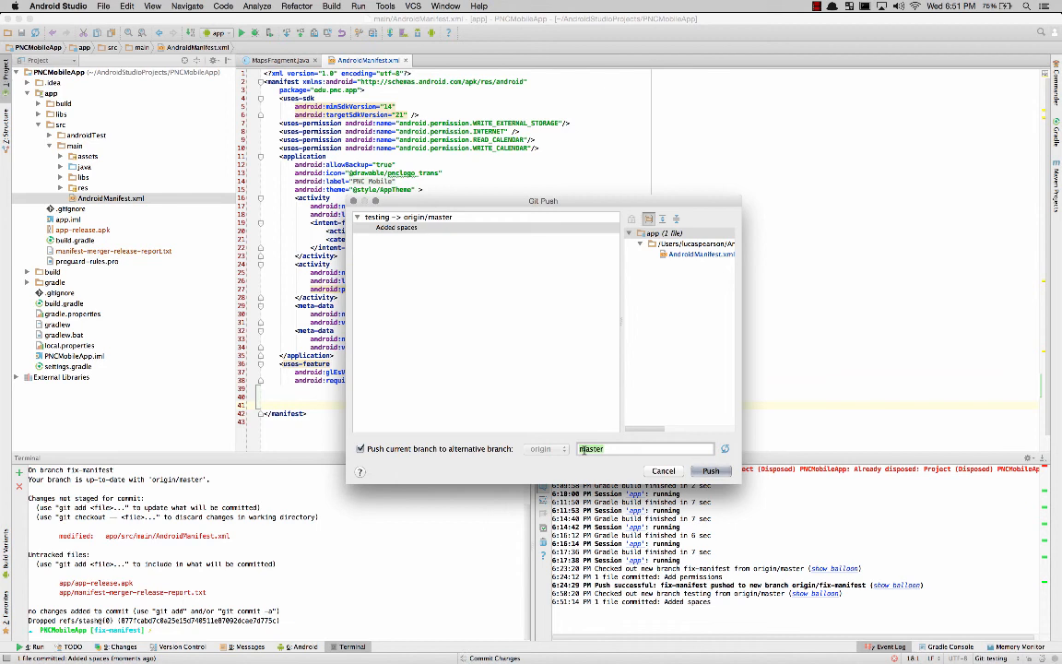
text(testing)
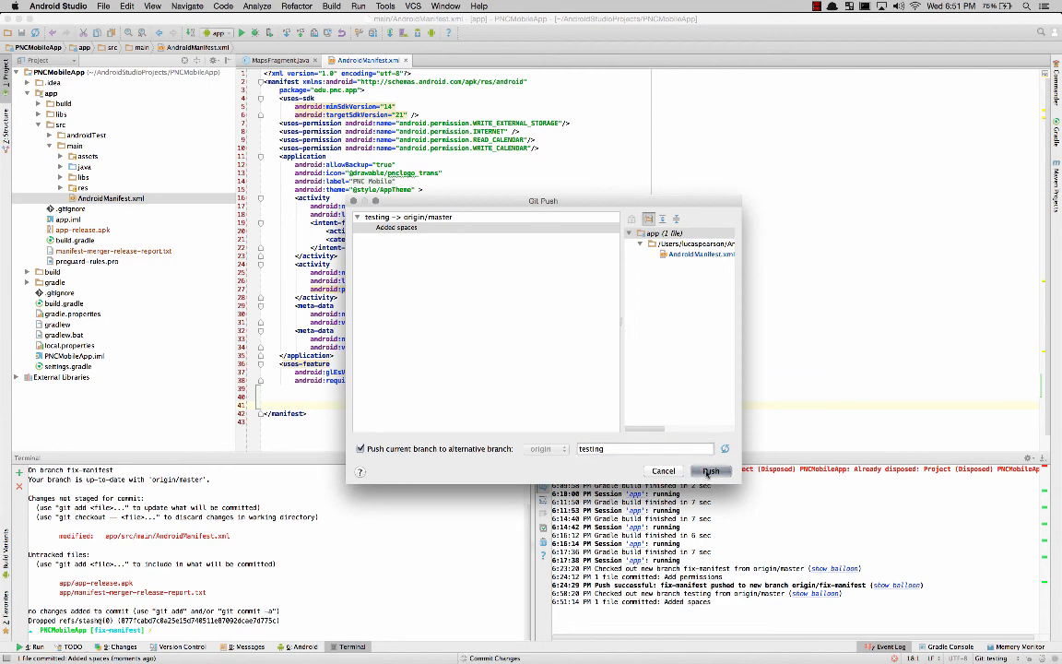
click(710, 471)
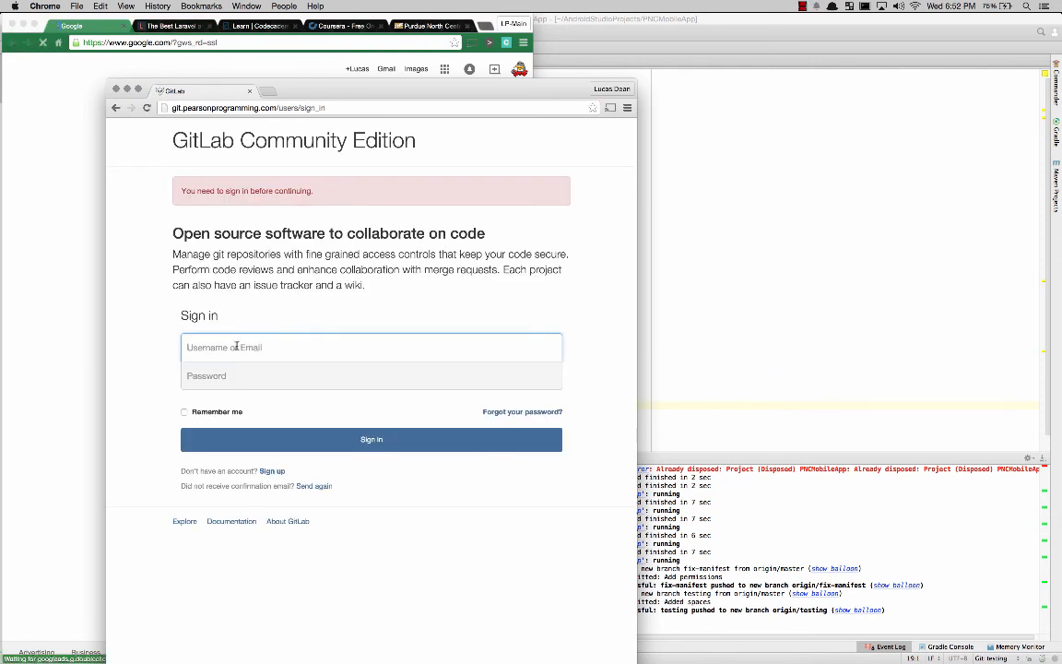
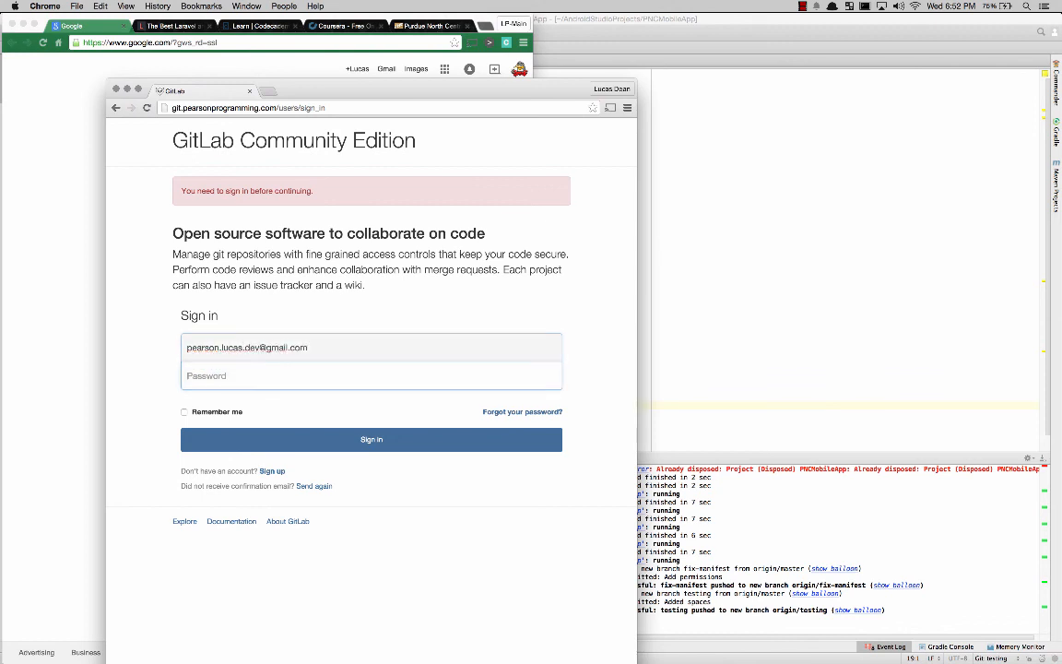
click(371, 376)
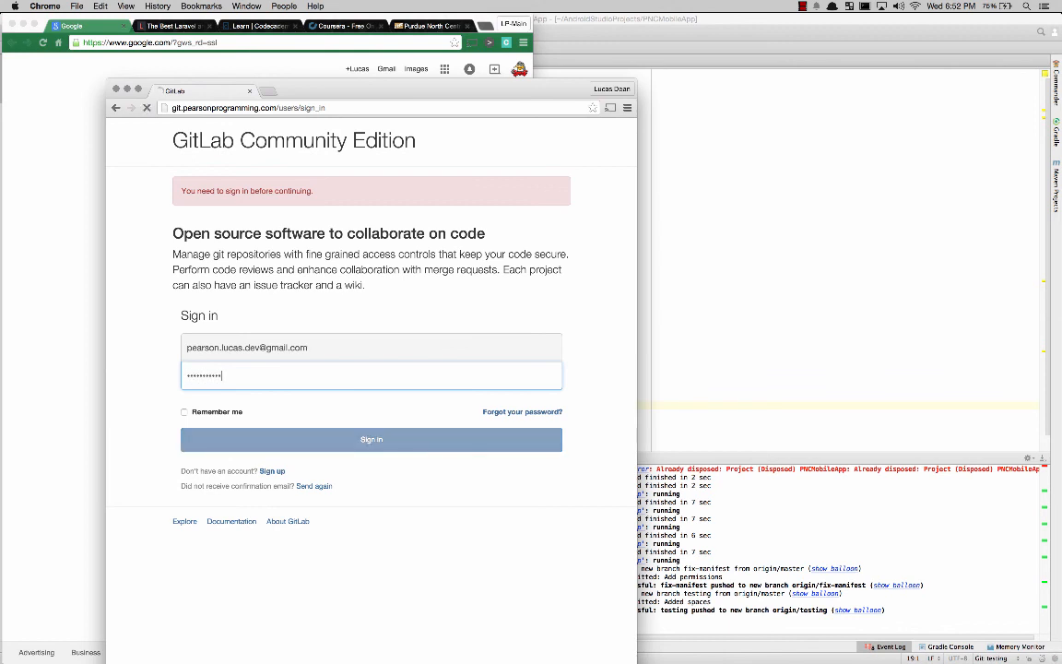
click(371, 439)
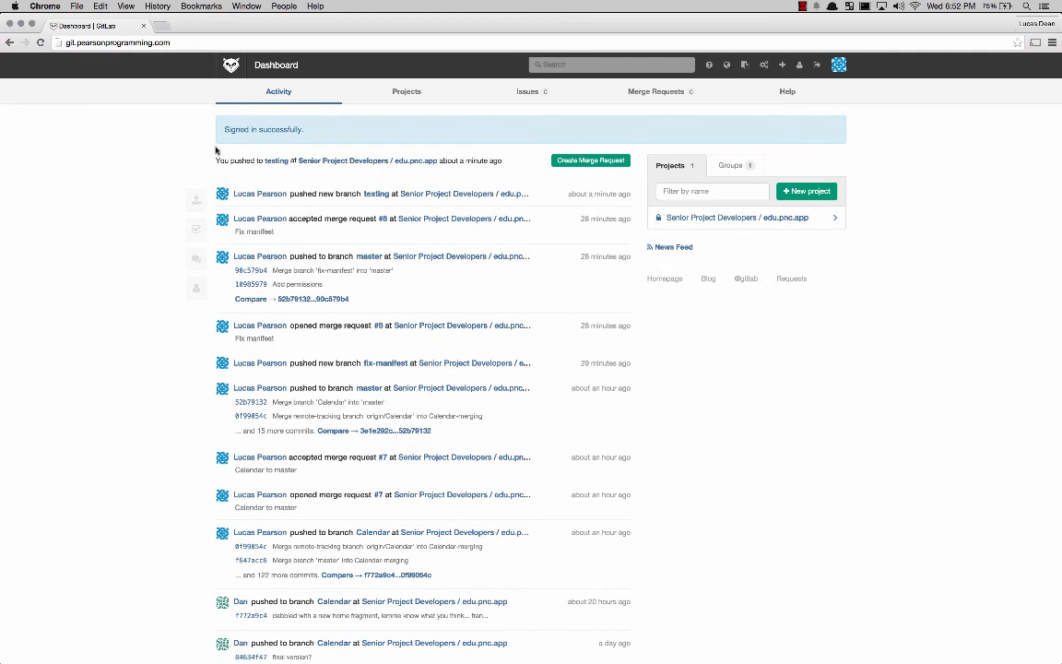
mouse_move(312, 116)
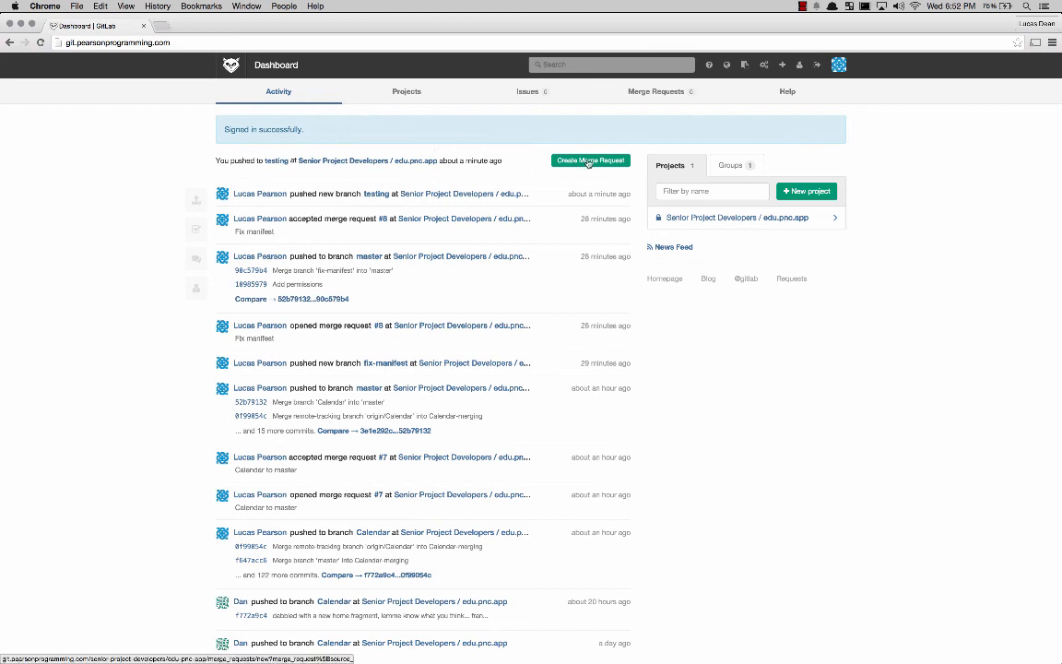
mouse_move(590, 161)
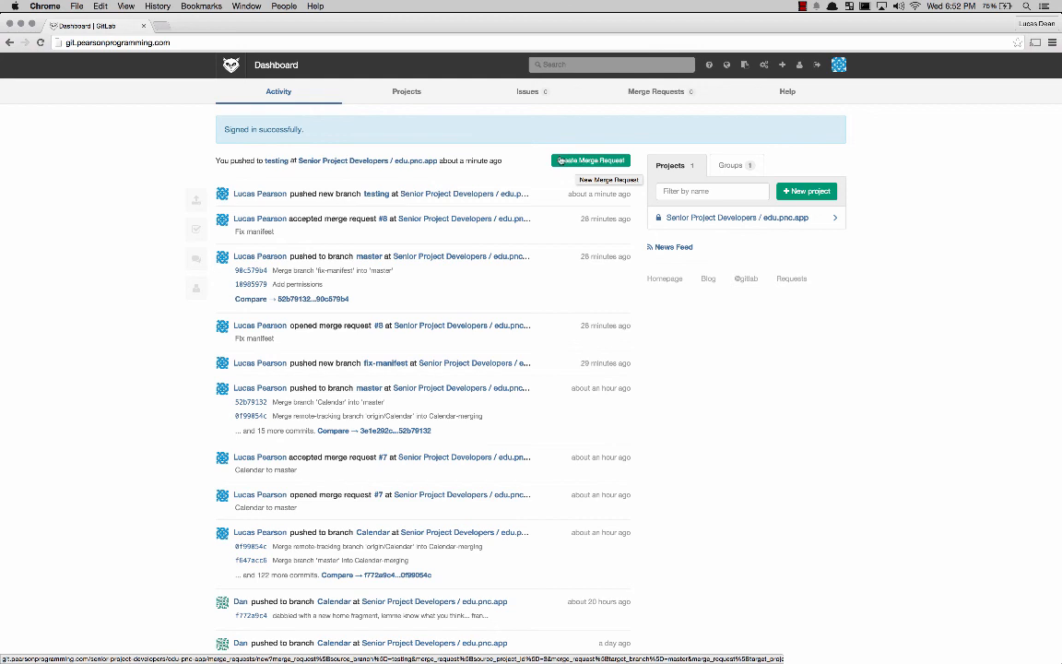
Start a merge request from the pushed testing branch into master.
click(590, 160)
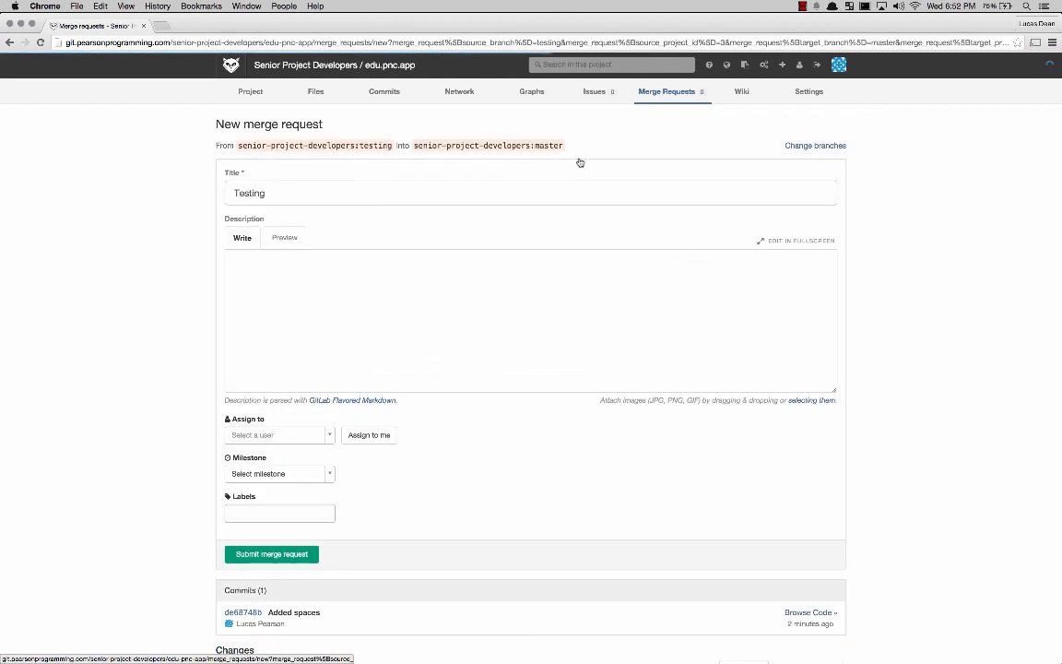
mouse_move(424, 123)
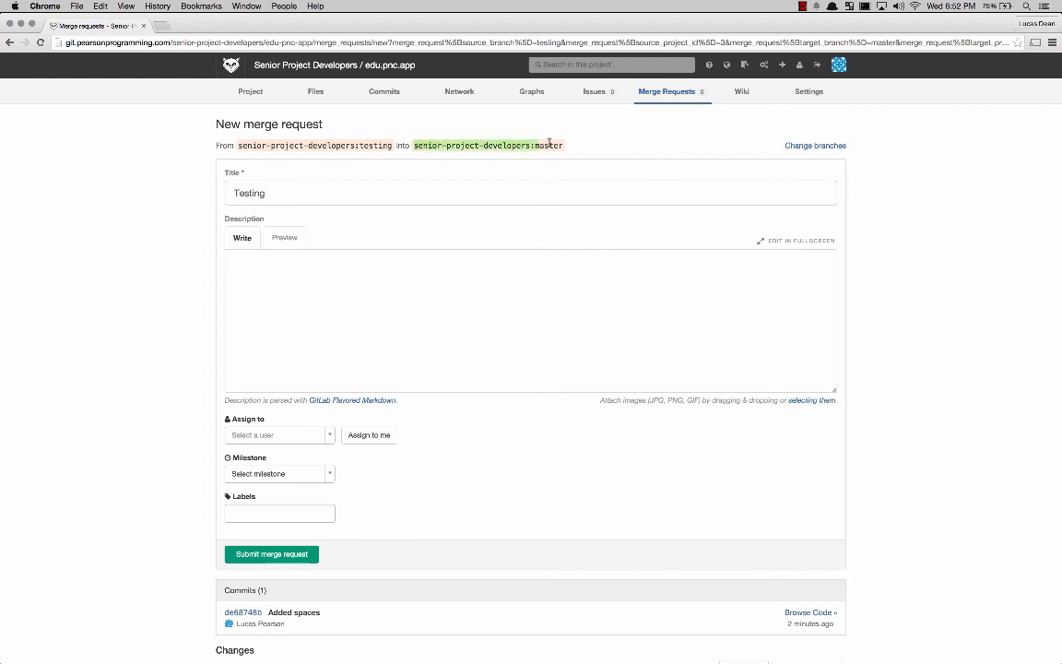
mouse_move(196, 155)
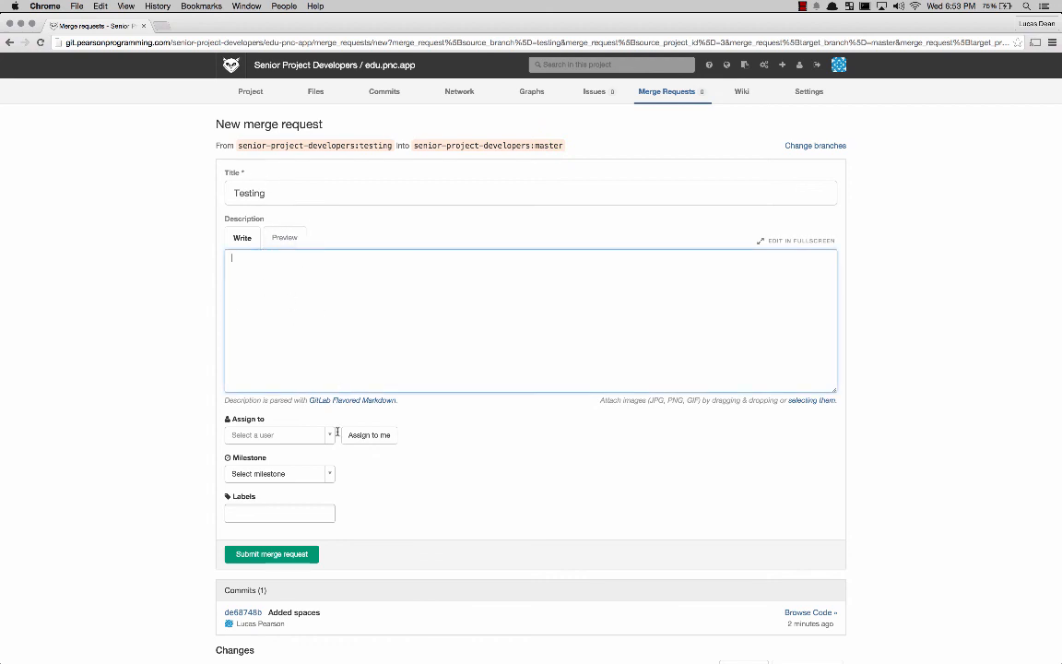
click(276, 434)
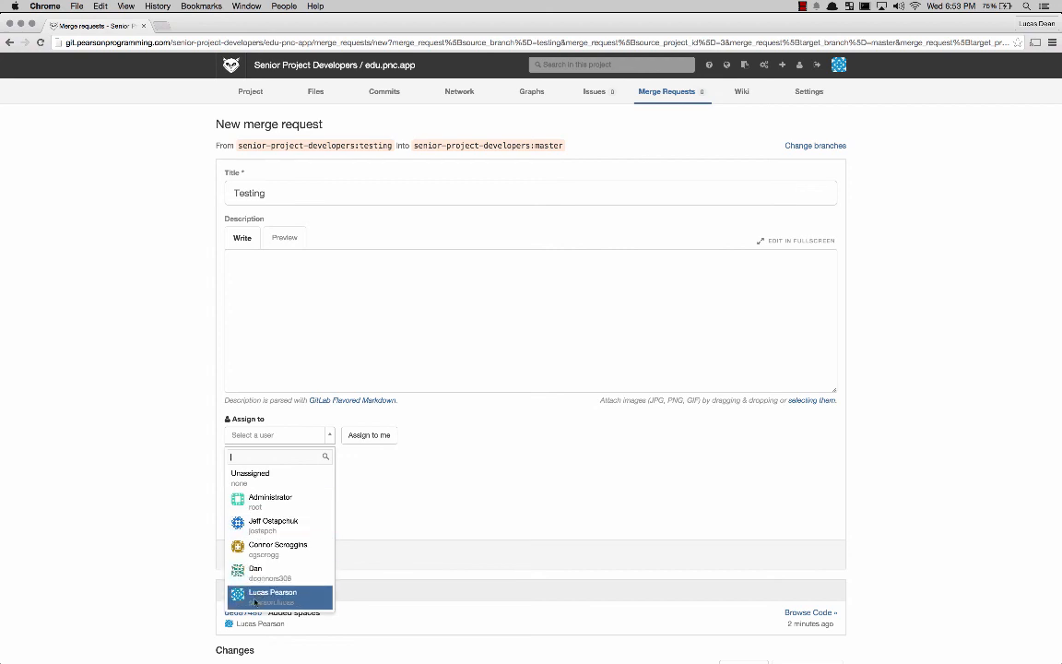
click(273, 597)
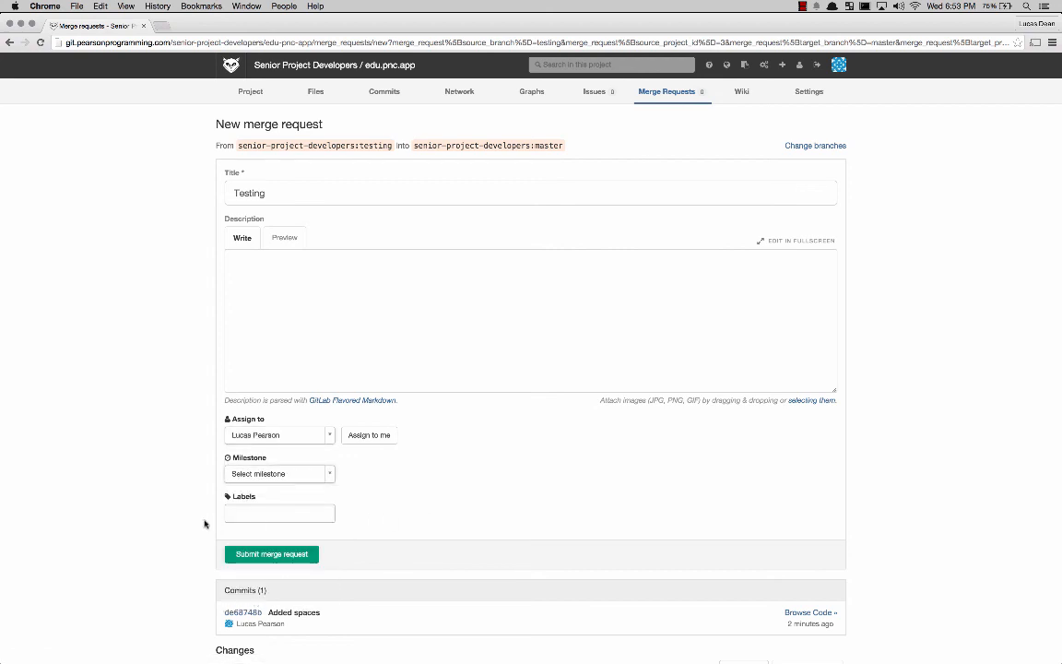
click(279, 513)
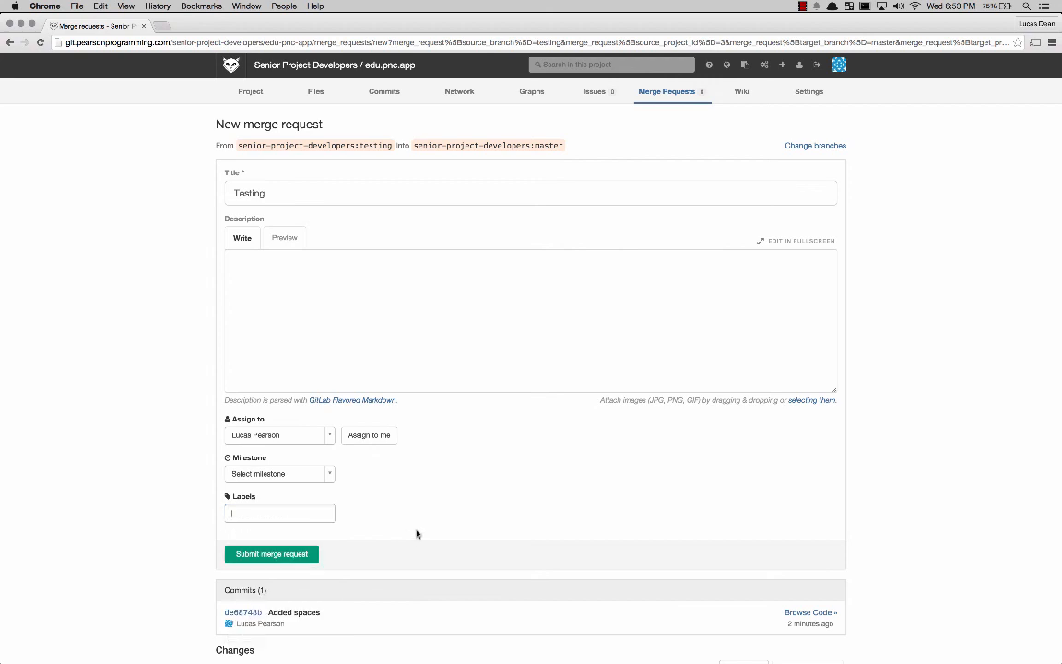
scroll(down, 3)
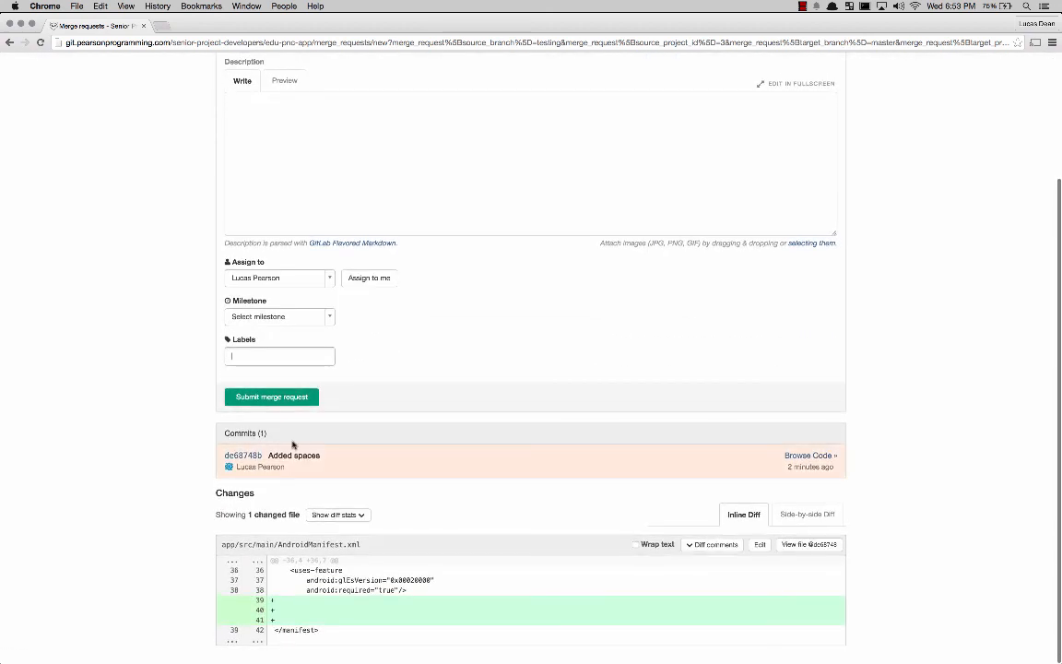
mouse_move(415, 549)
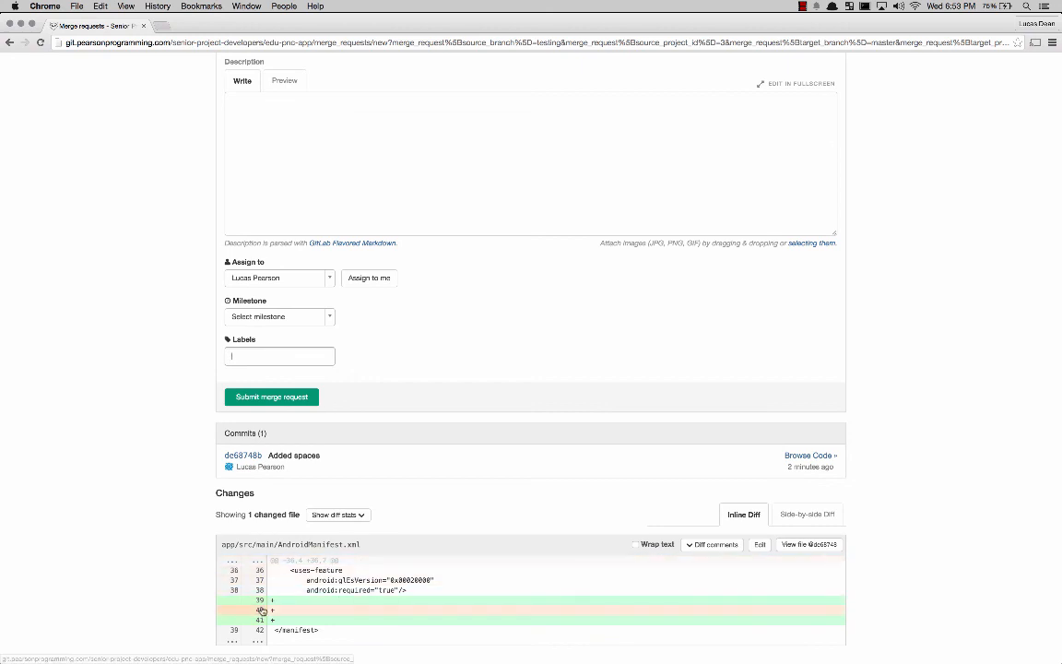
mouse_move(372, 616)
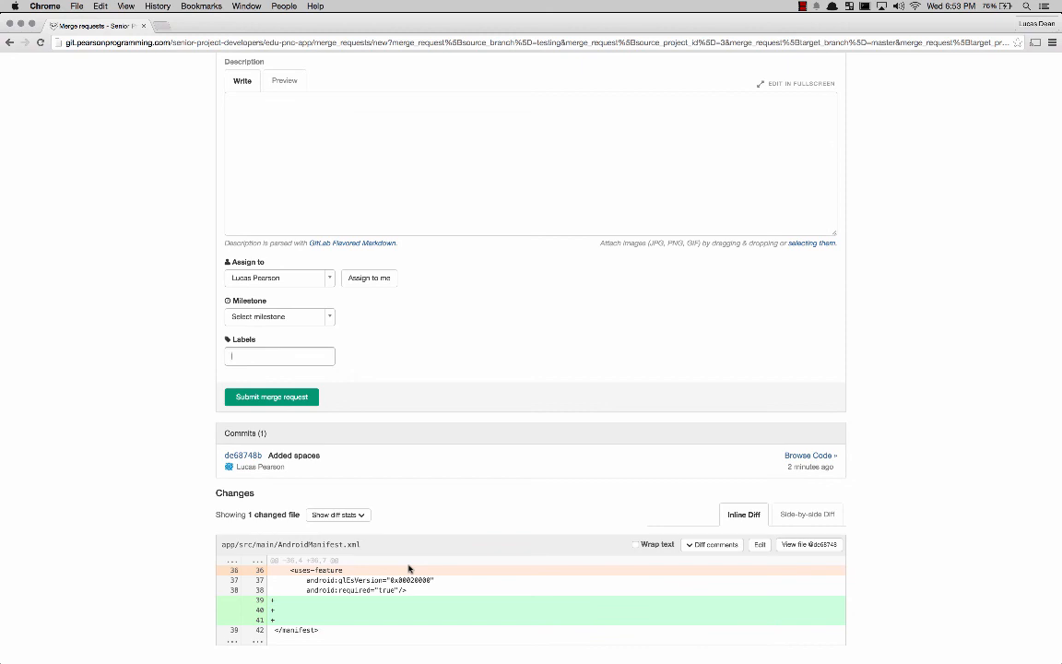
scroll(up, 3)
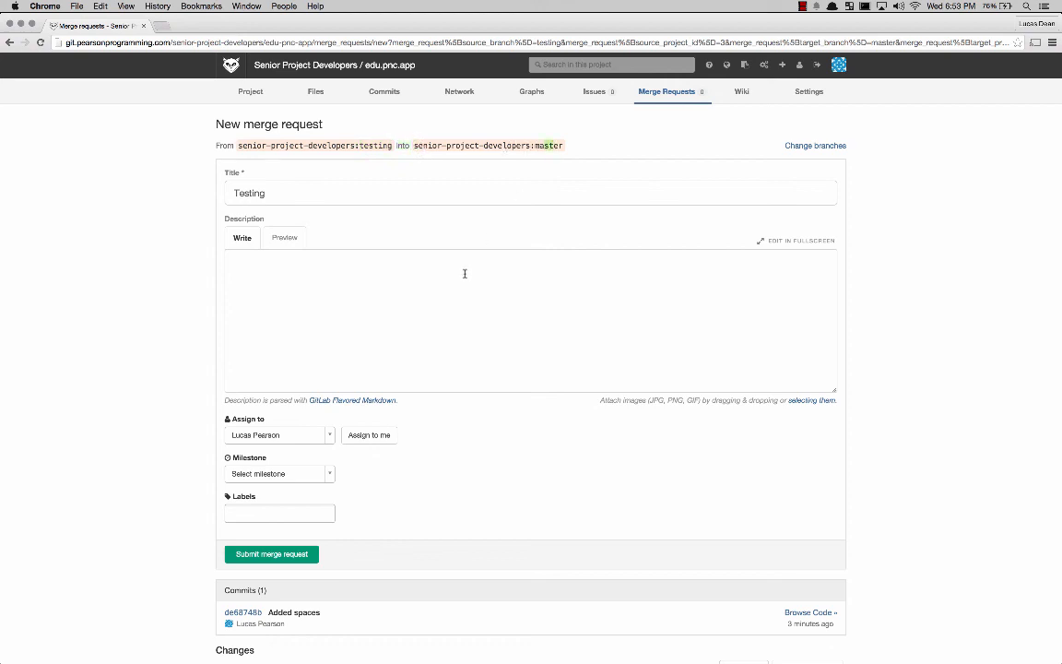
scroll(down, 3)
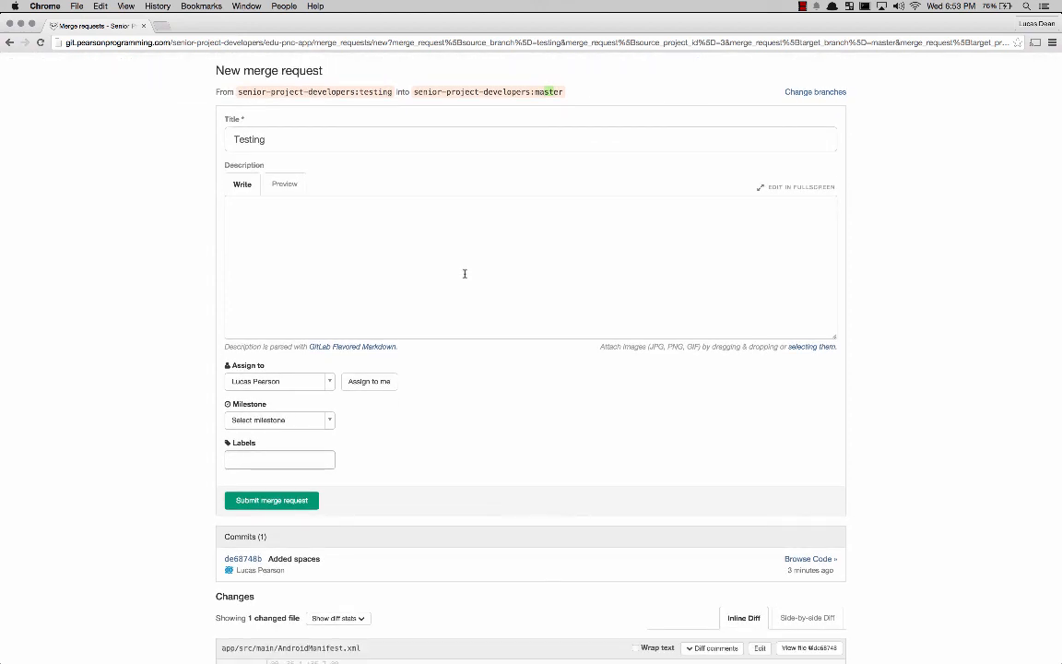
right_click(465, 274)
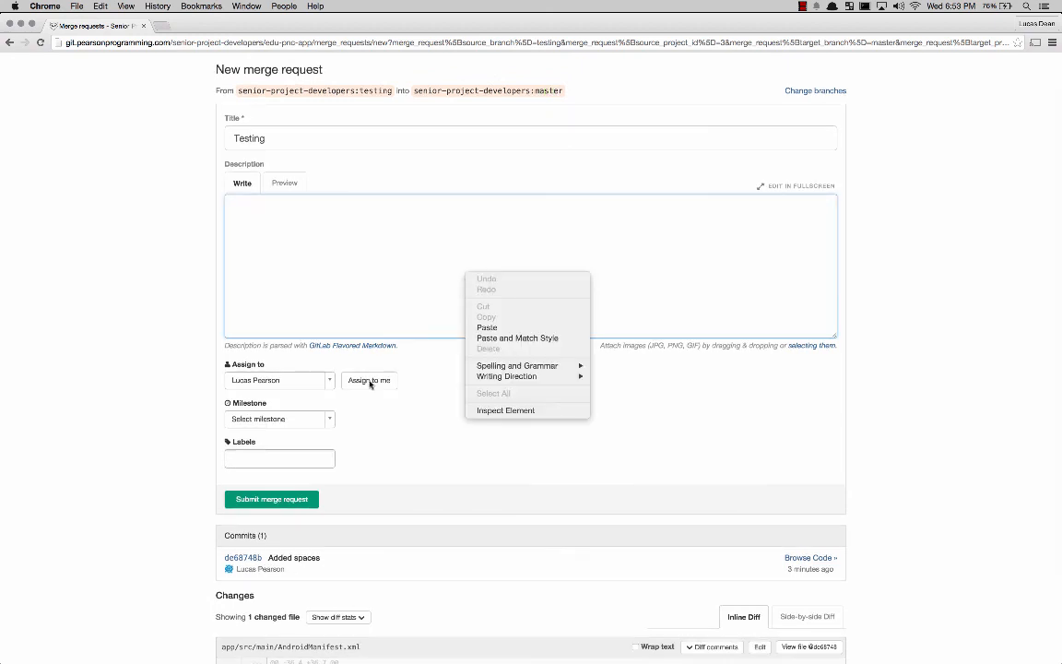
scroll(down, 3)
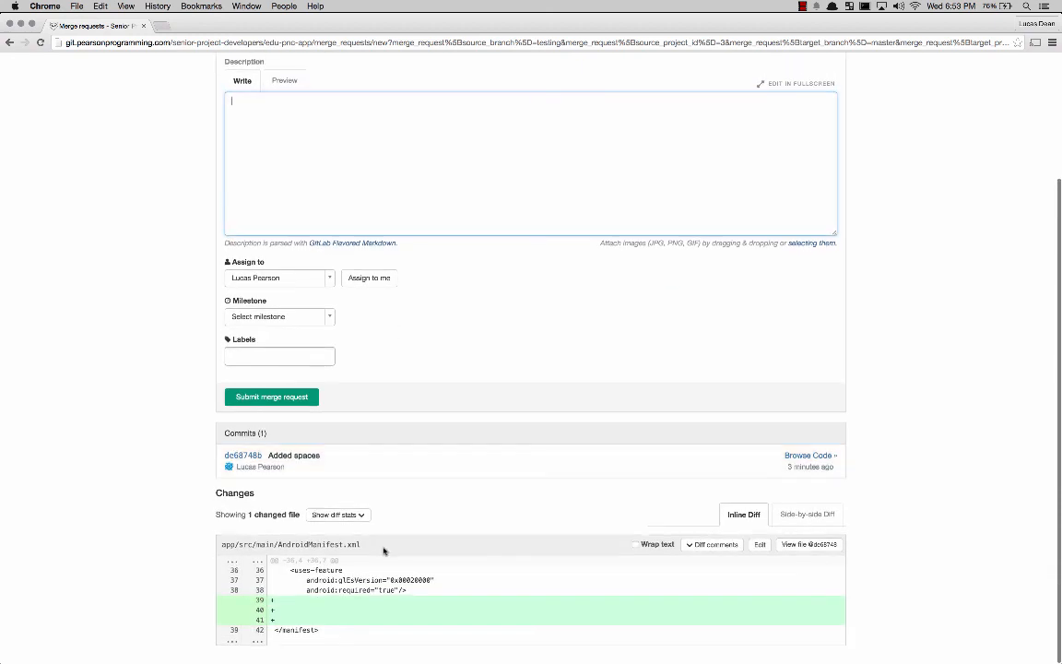
mouse_move(381, 393)
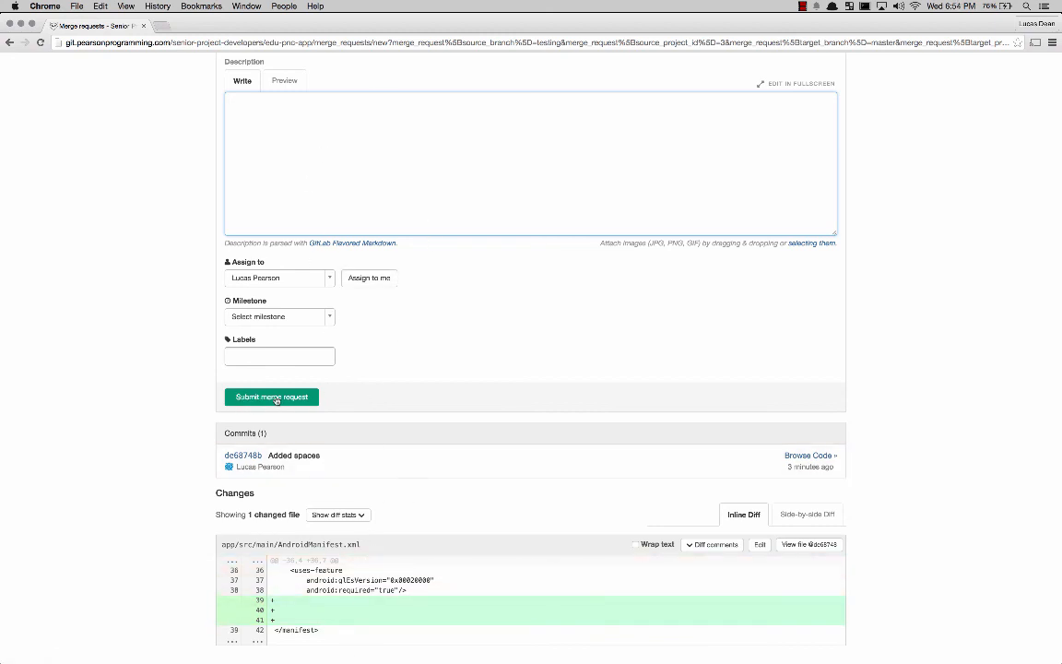
mouse_move(304, 399)
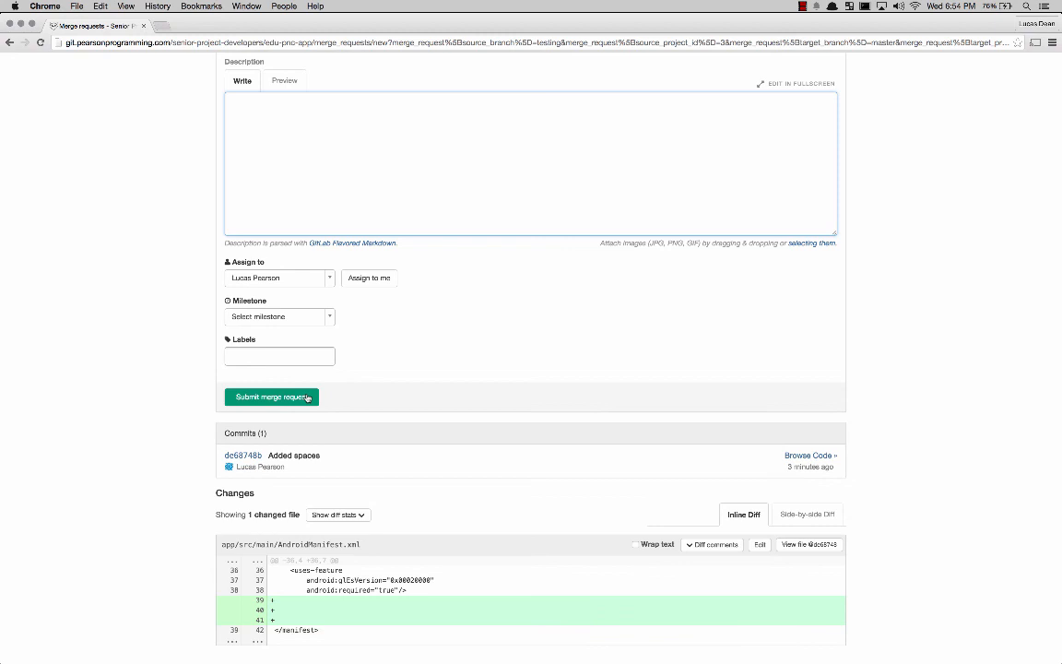
mouse_move(479, 376)
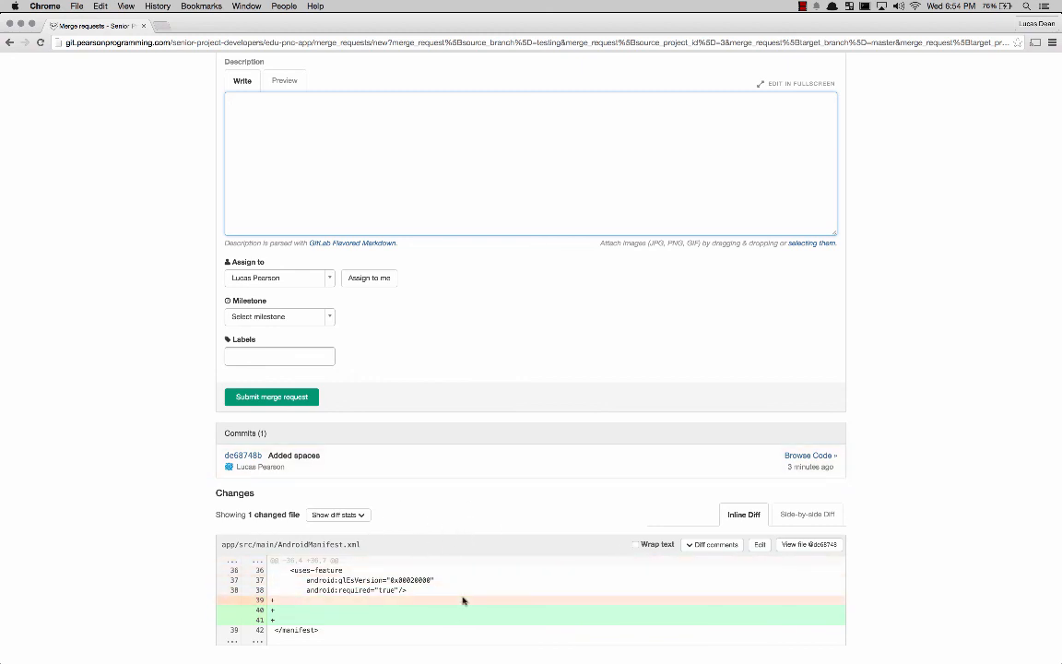
scroll(up, 3)
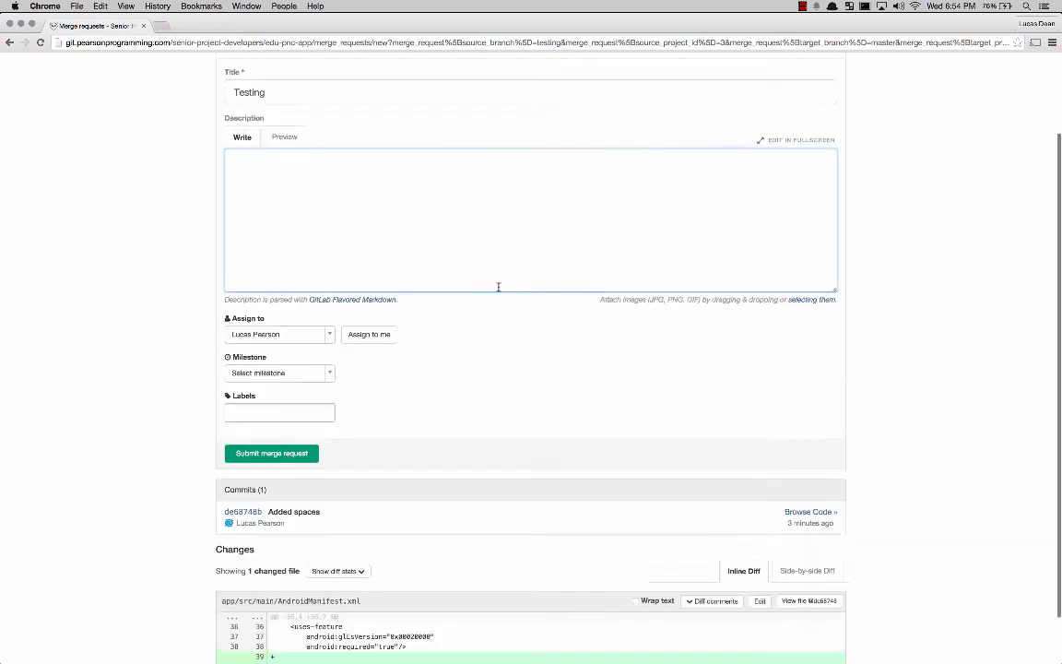
scroll(up, 3)
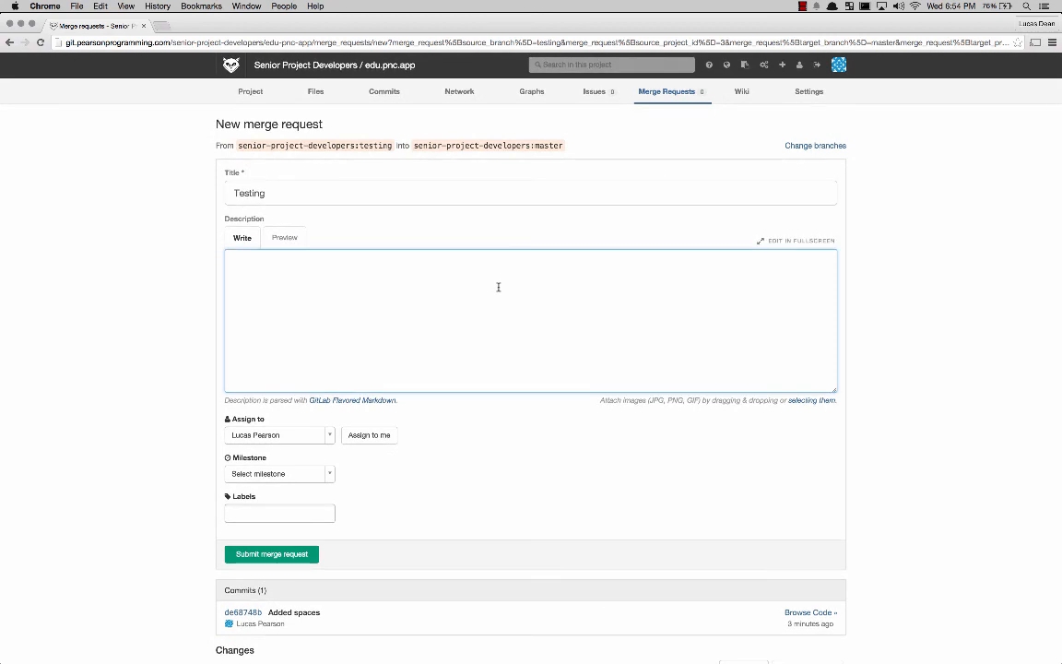